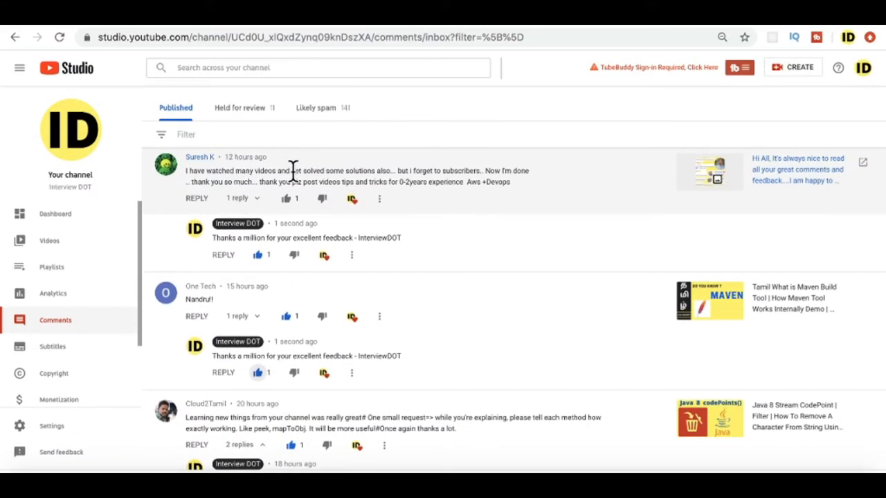
mouse_move(462, 209)
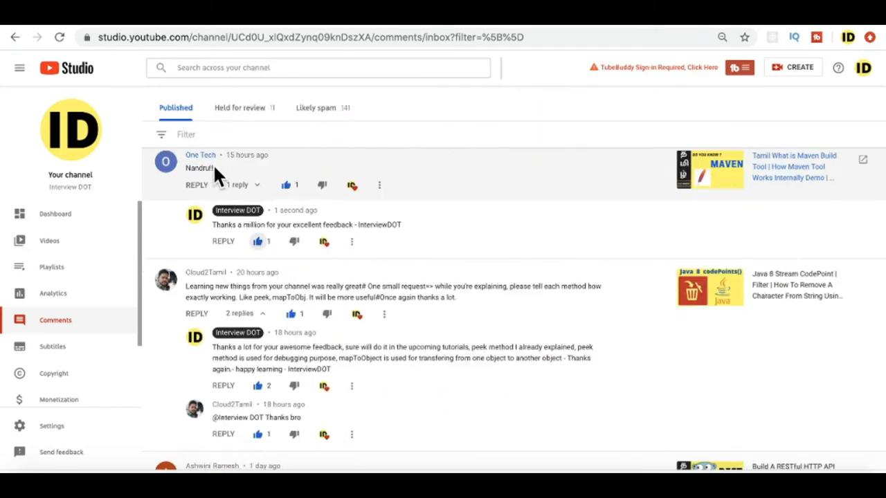
mouse_move(429, 218)
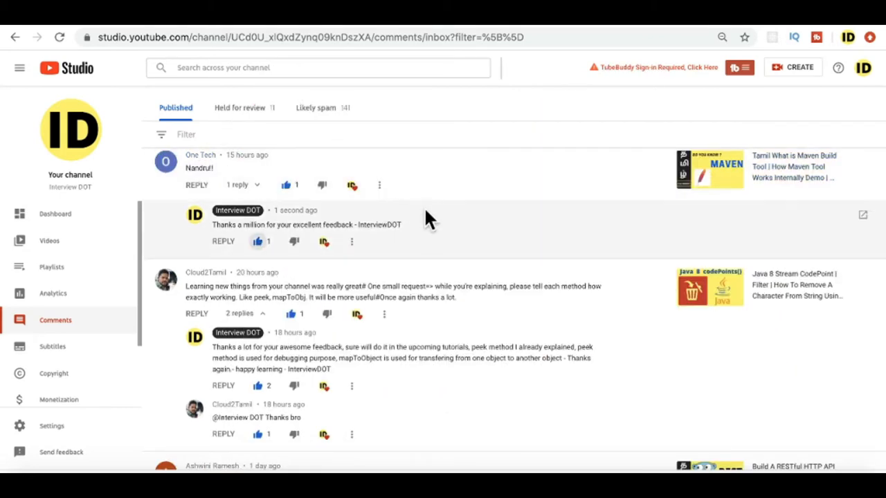
scroll("down", 3)
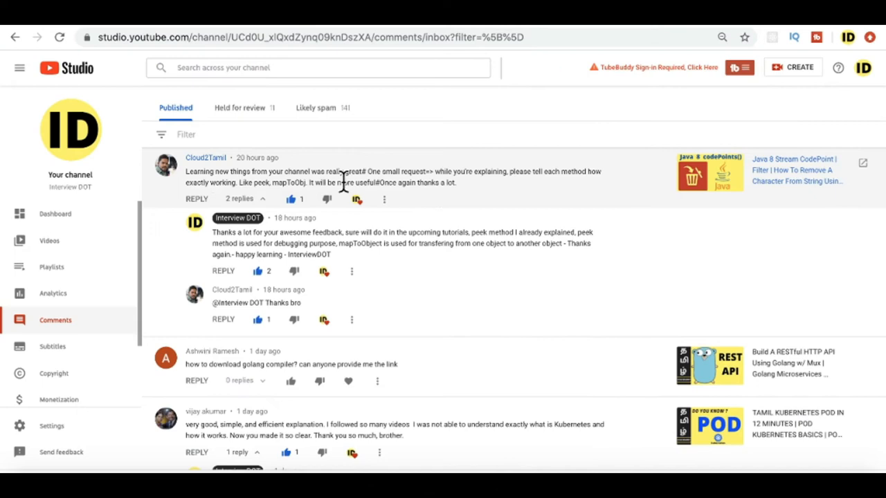
mouse_move(446, 199)
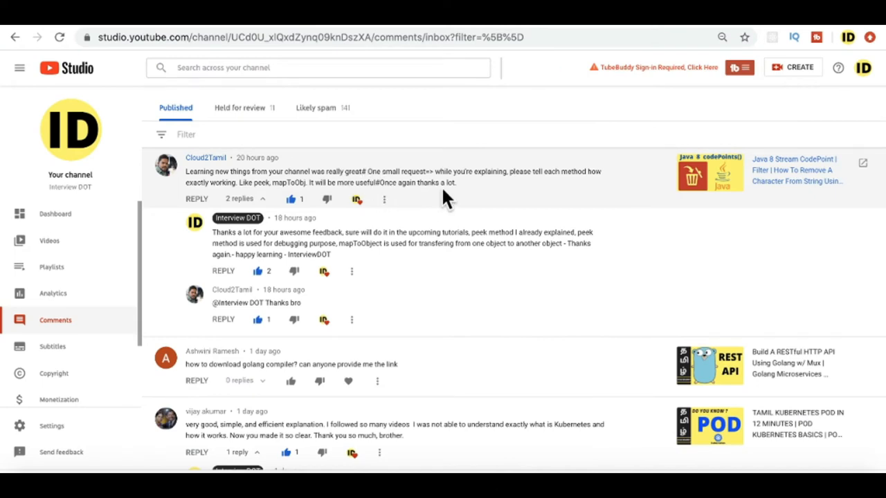
mouse_move(470, 197)
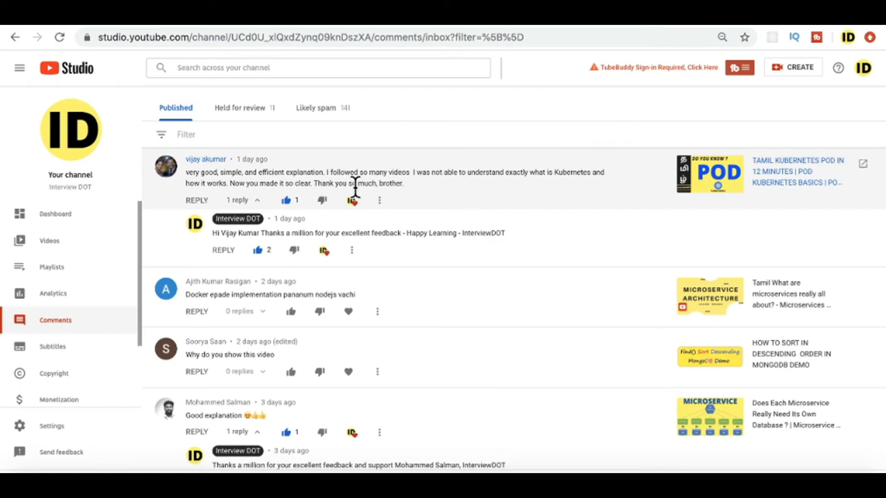
mouse_move(446, 197)
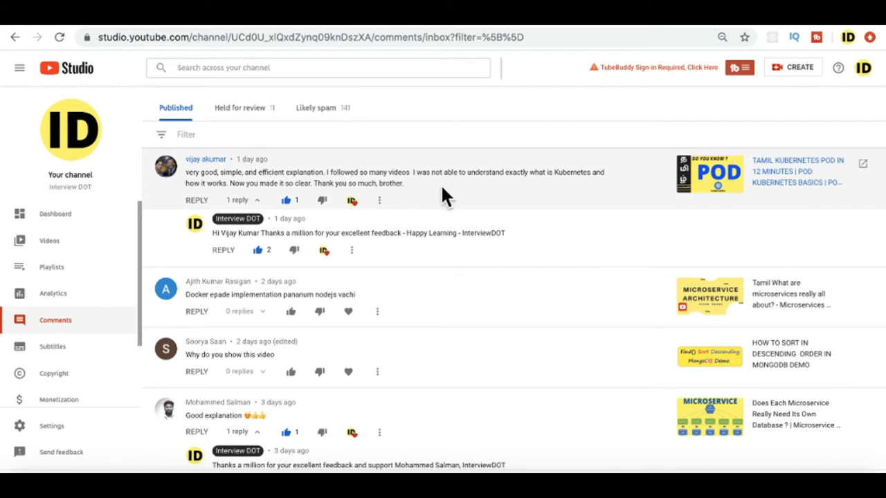
mouse_move(475, 198)
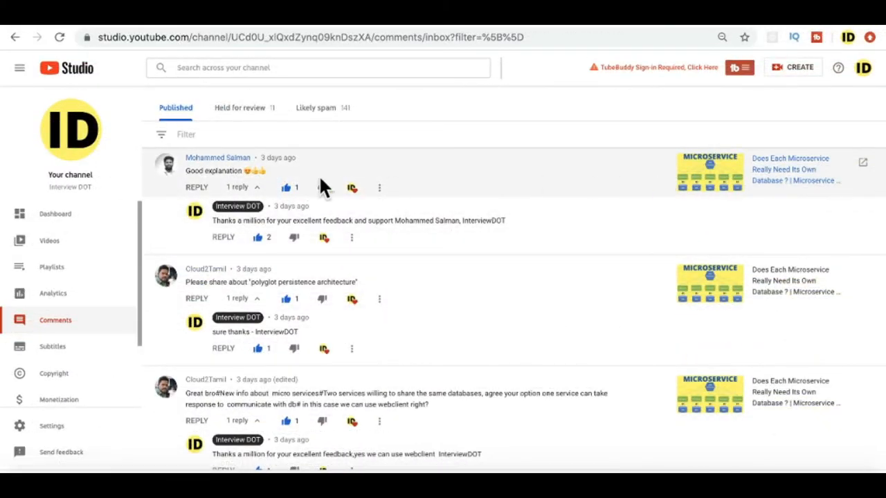
mouse_move(257, 190)
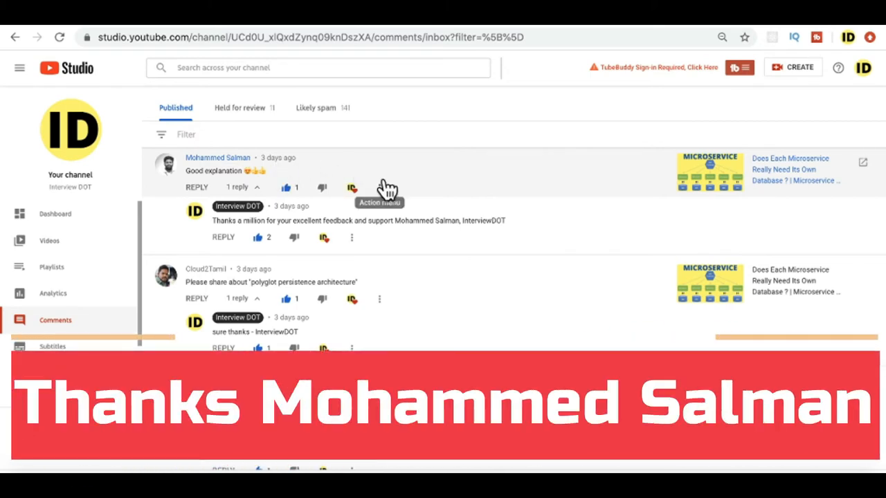
scroll("down", 3)
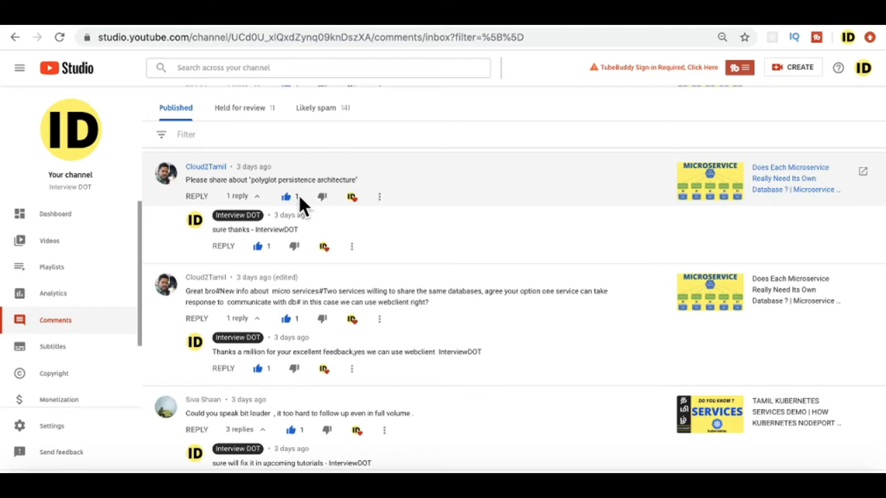
mouse_move(426, 198)
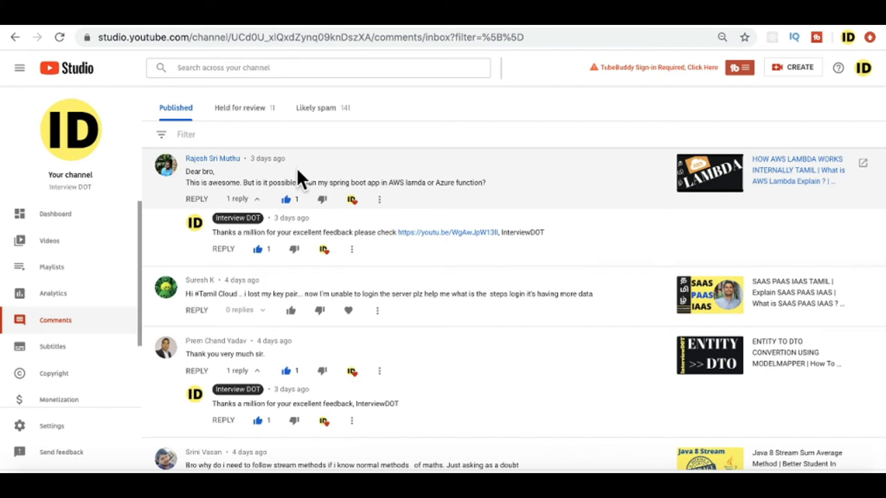
mouse_move(340, 179)
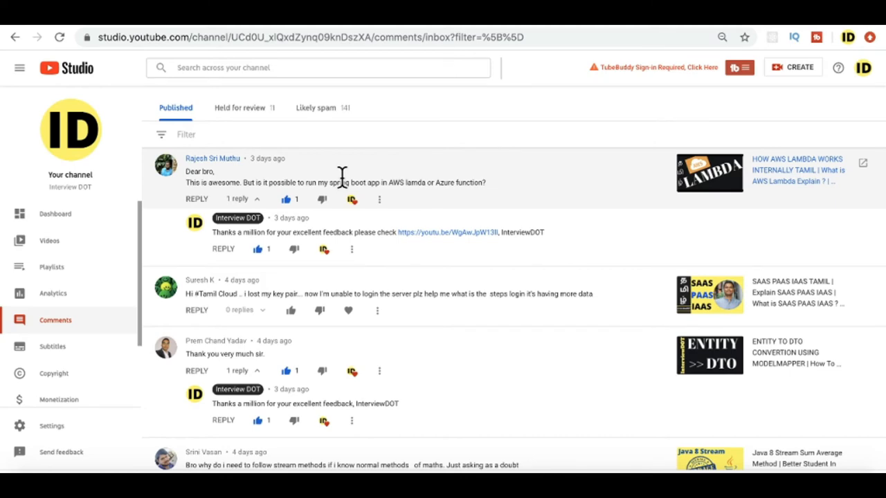
scroll("down", 3)
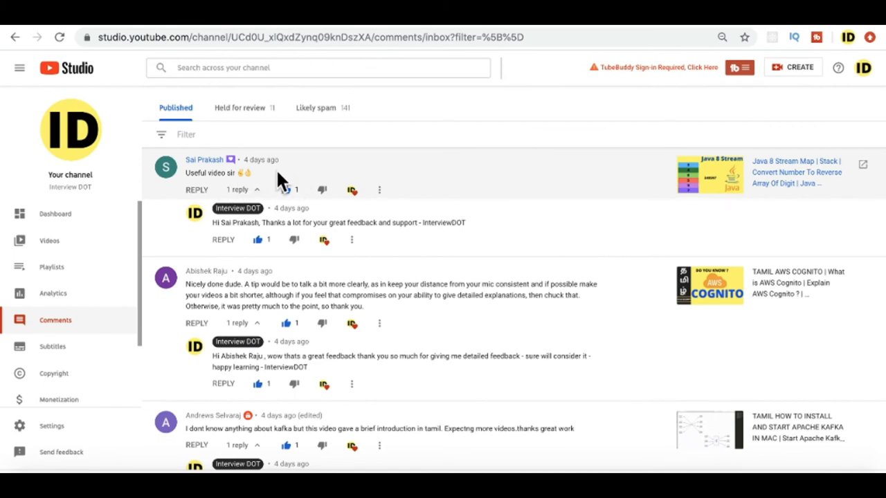
mouse_move(284, 190)
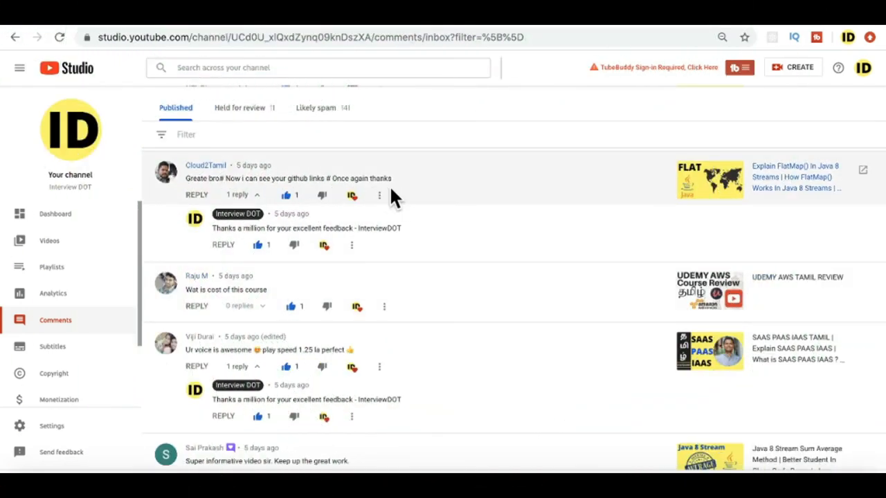
mouse_move(682, 194)
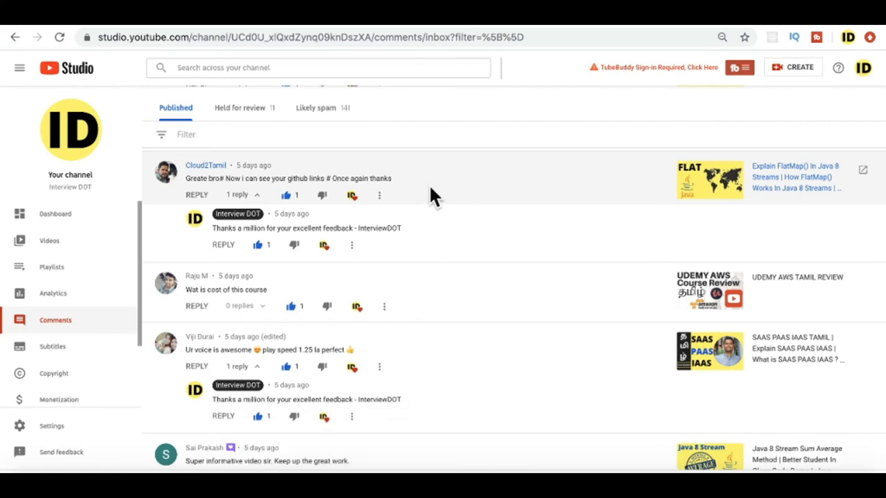
scroll("down", 3)
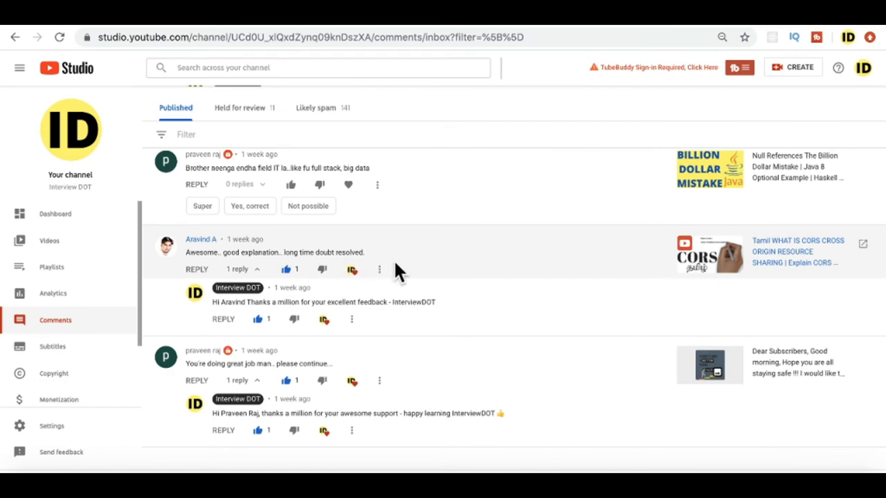
scroll("down", 3)
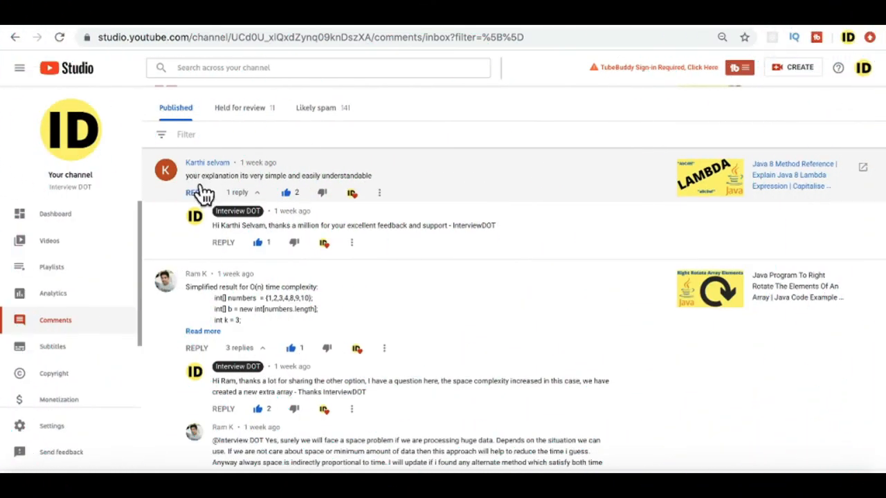
mouse_move(379, 193)
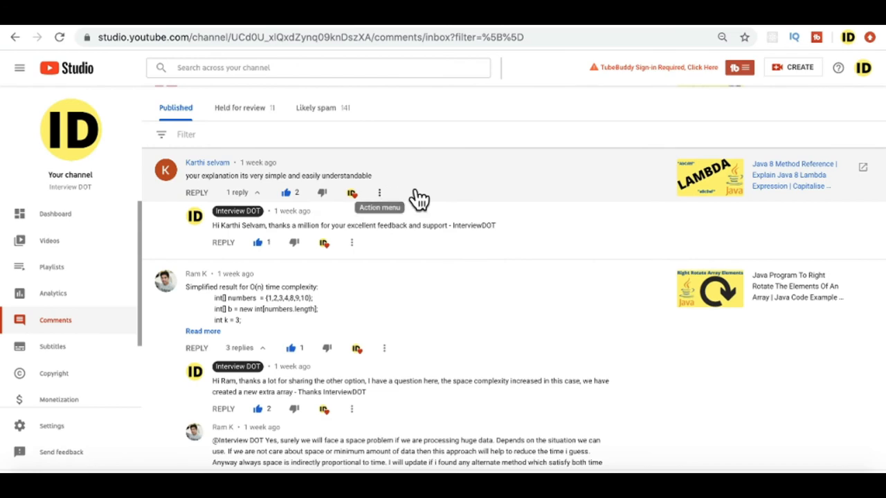